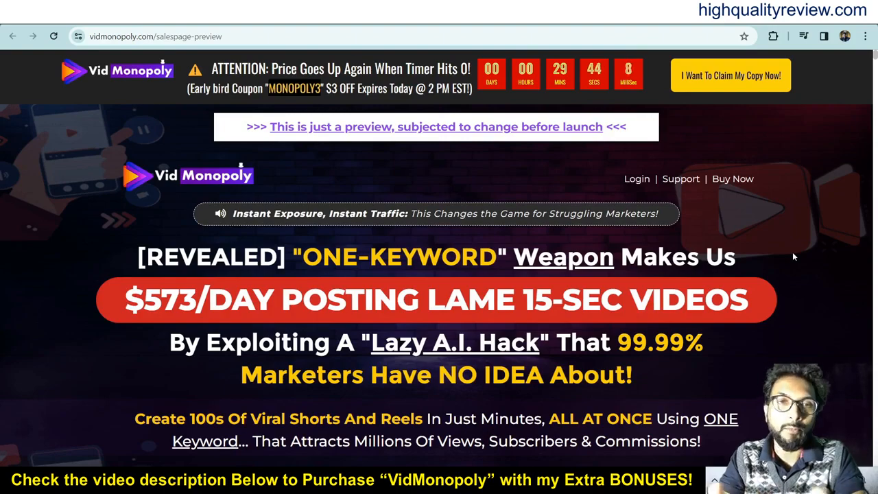
Step: Scroll through the VidMonopoly sales page, then open the High Quality Review bonus package page
scroll("down", 3)
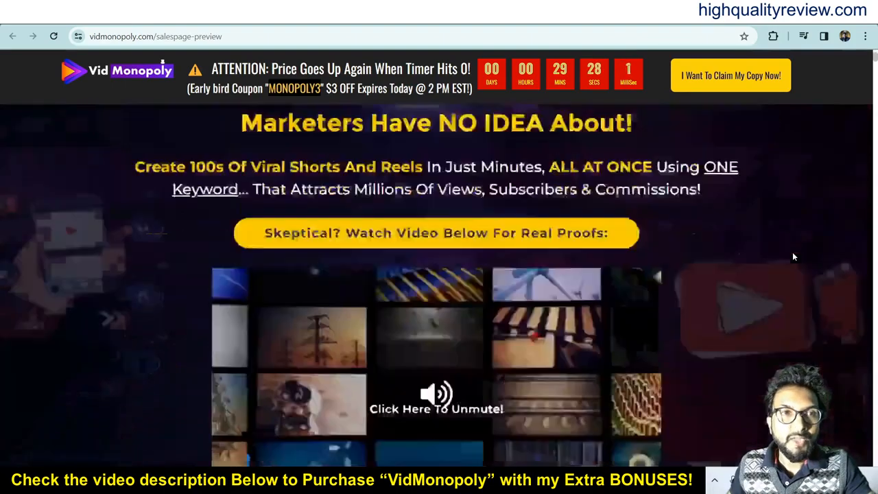
scroll("down", 3)
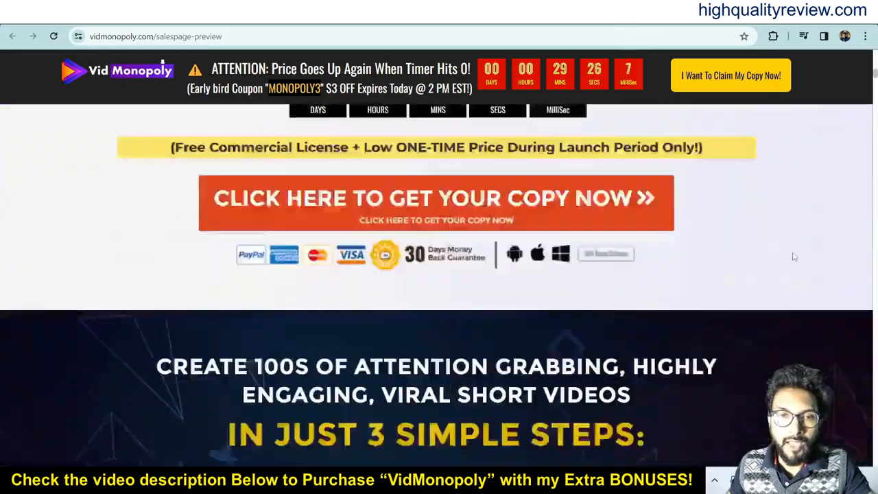
scroll("down", 3)
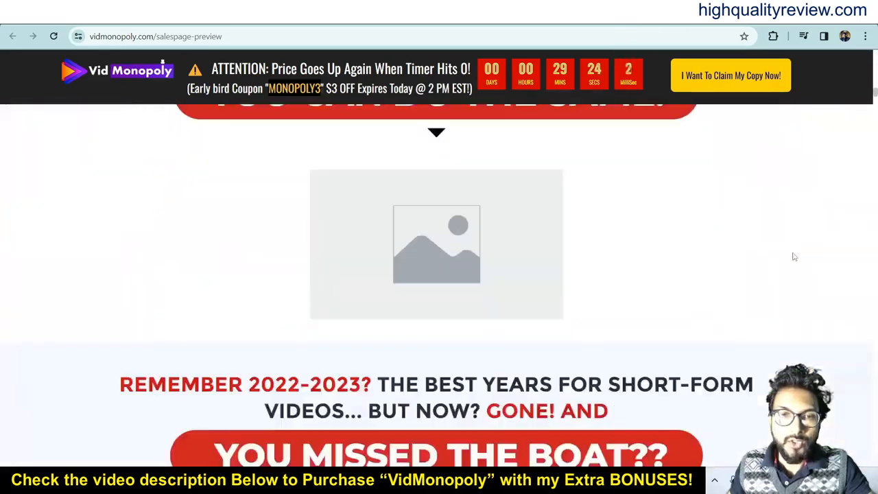
scroll("down", 3)
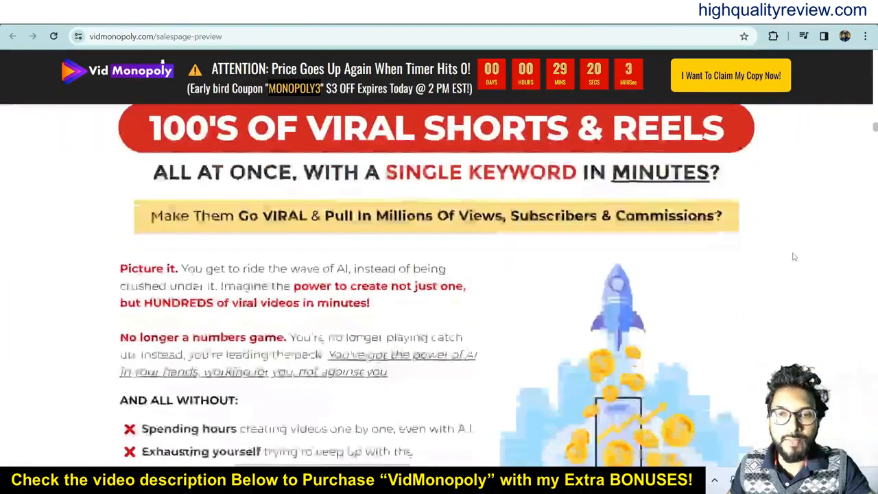
scroll("down", 3)
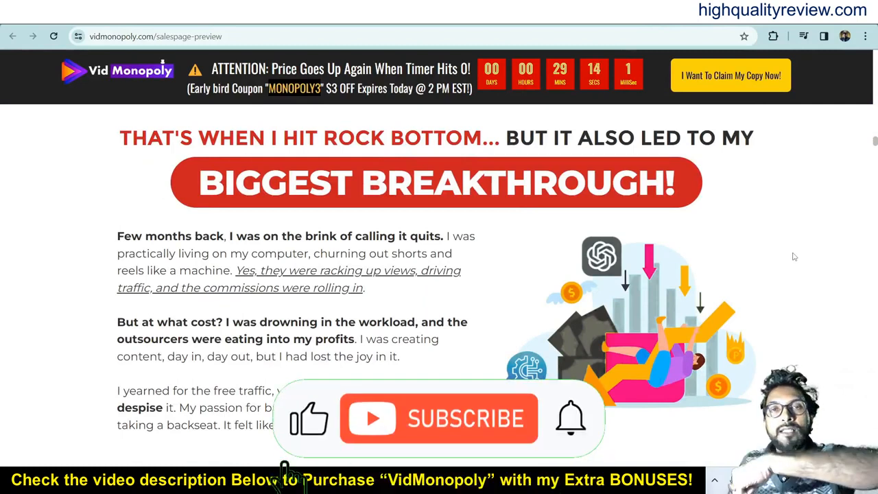
left_click(439, 419)
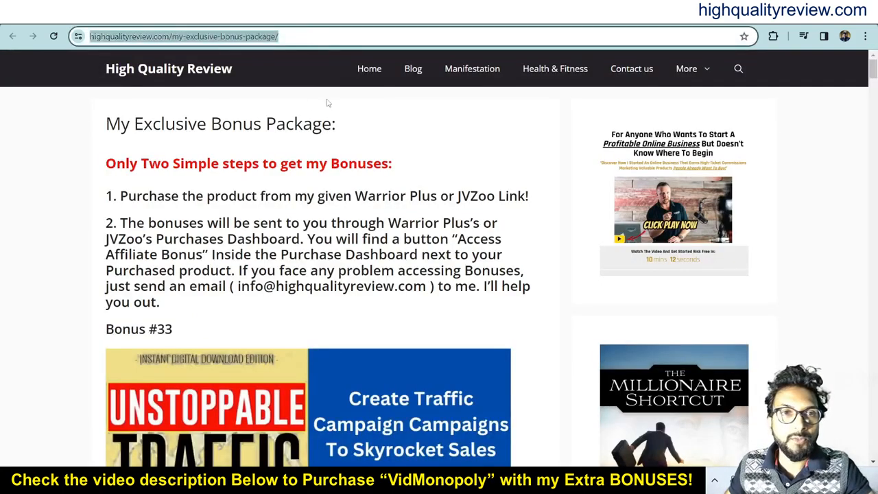
scroll("down", 3)
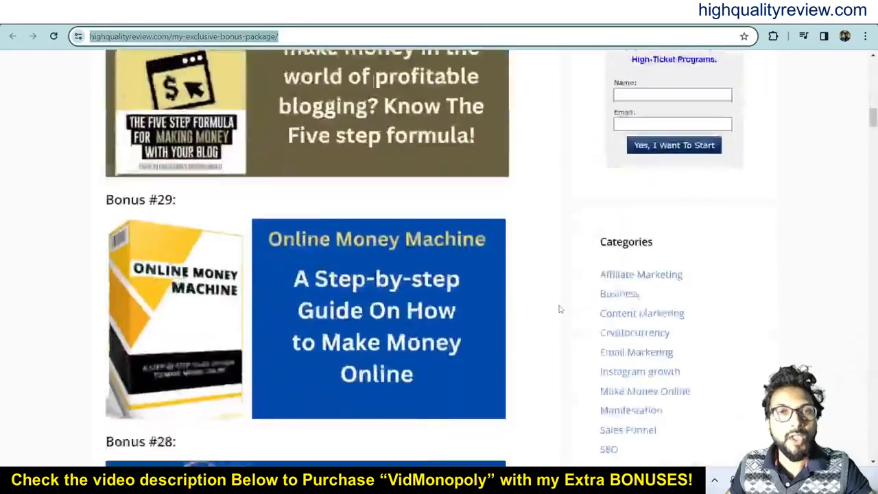
scroll("down", 3)
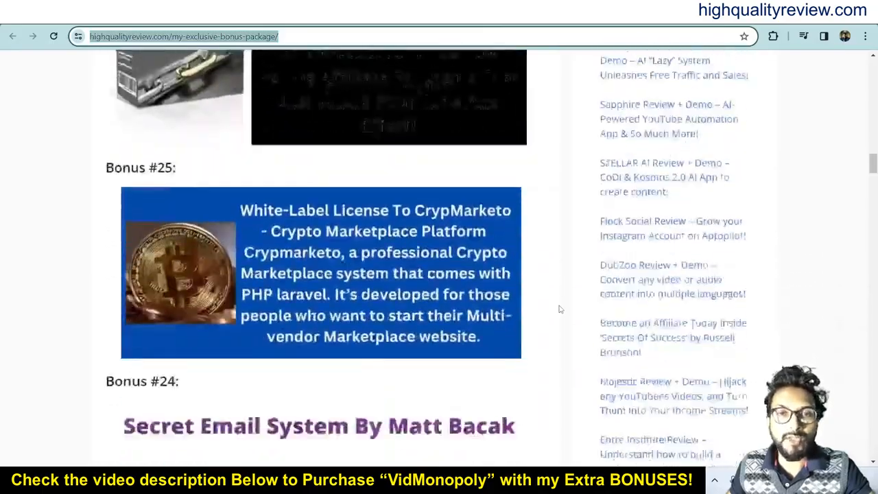
scroll("down", 3)
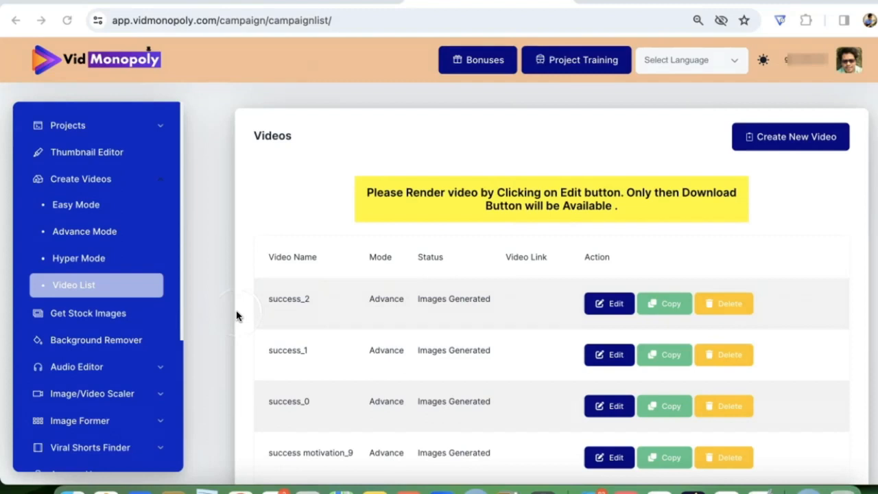
mouse_move(241, 315)
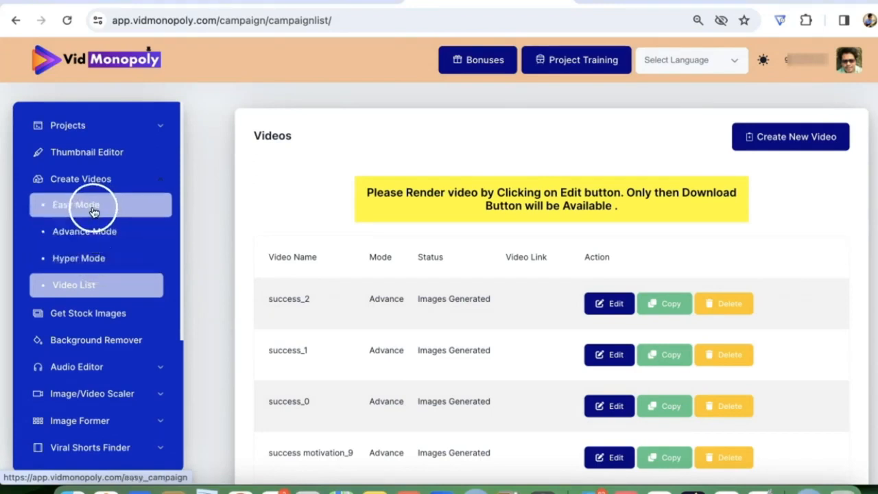
Step: Start a new Easy Mode video titled 'healthy living'
left_click(75, 204)
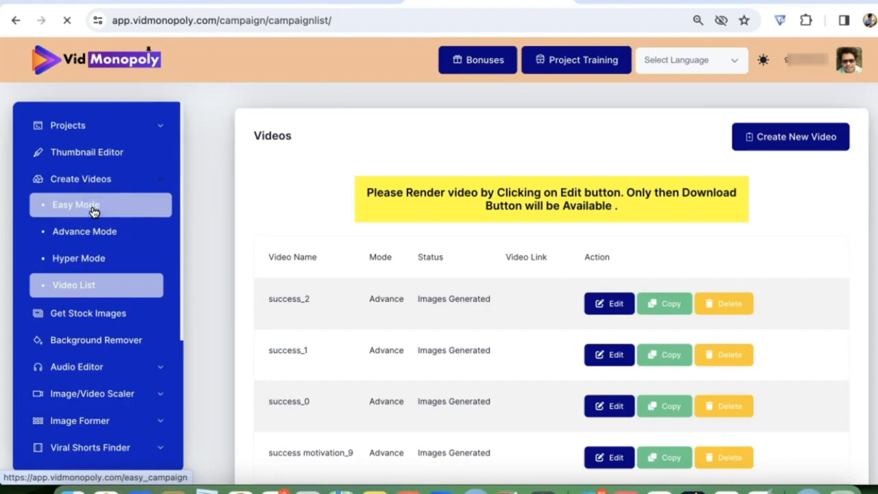
left_click(76, 205)
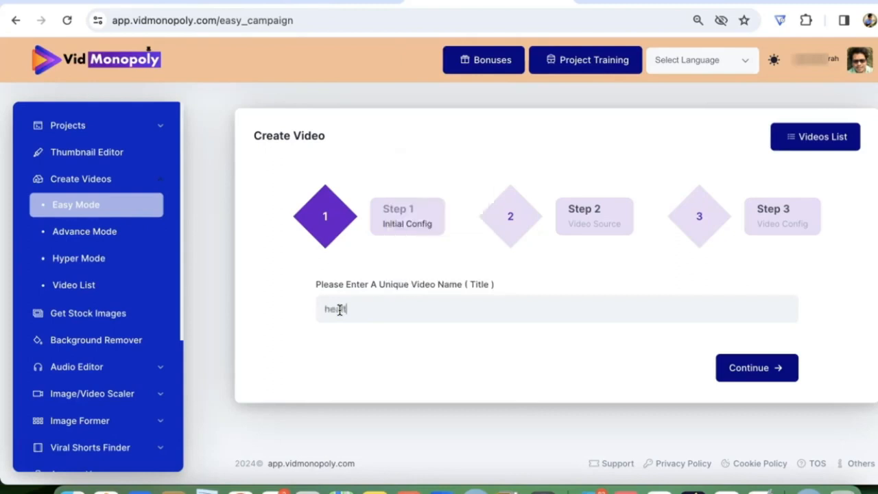
type("healthy living")
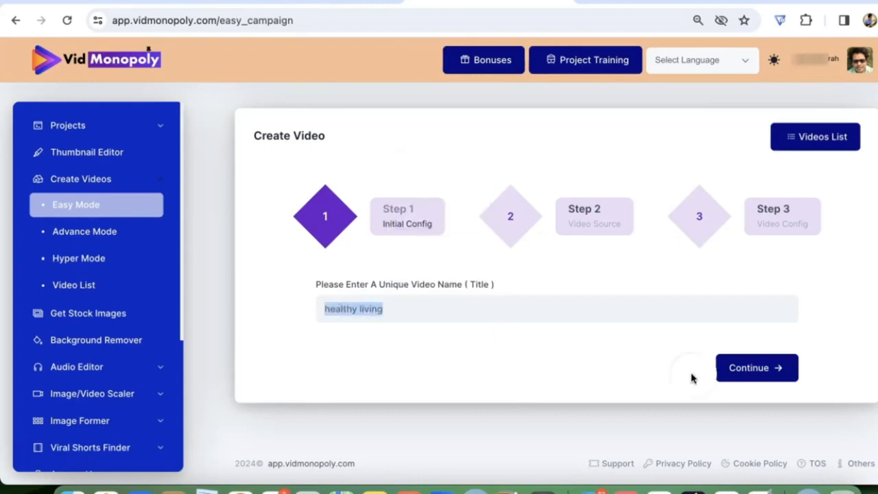
left_click(756, 367)
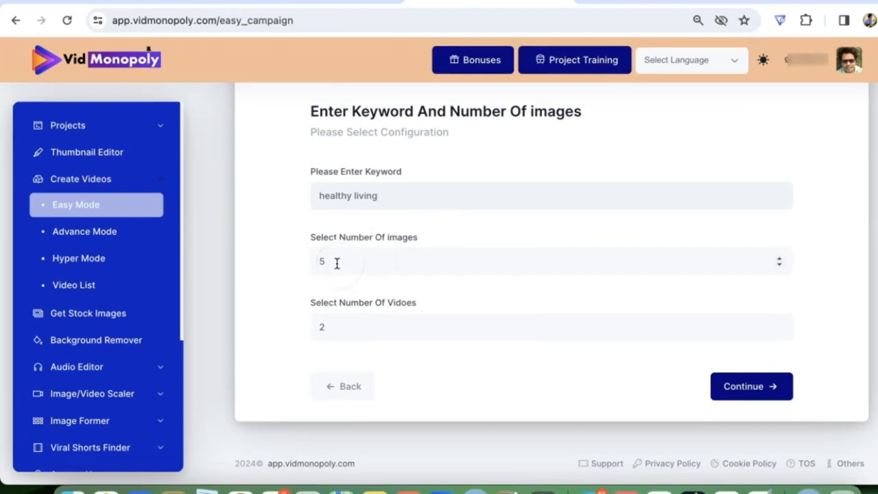
Step: Enter a count of 10 and proceed to the selected voice-over paragraphs
type("10")
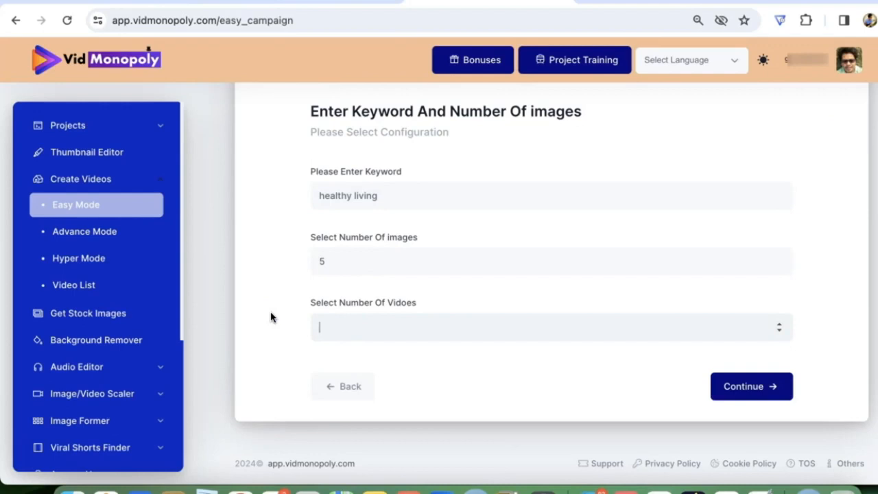
left_click(751, 386)
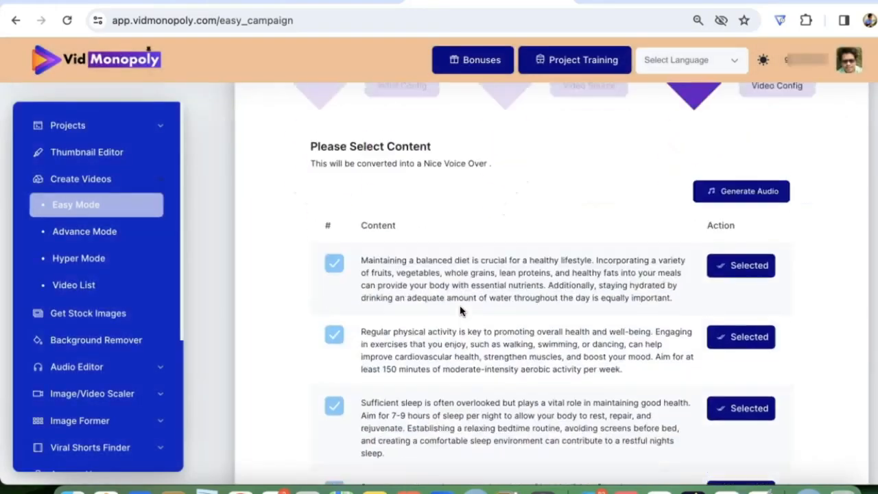
scroll("down", 3)
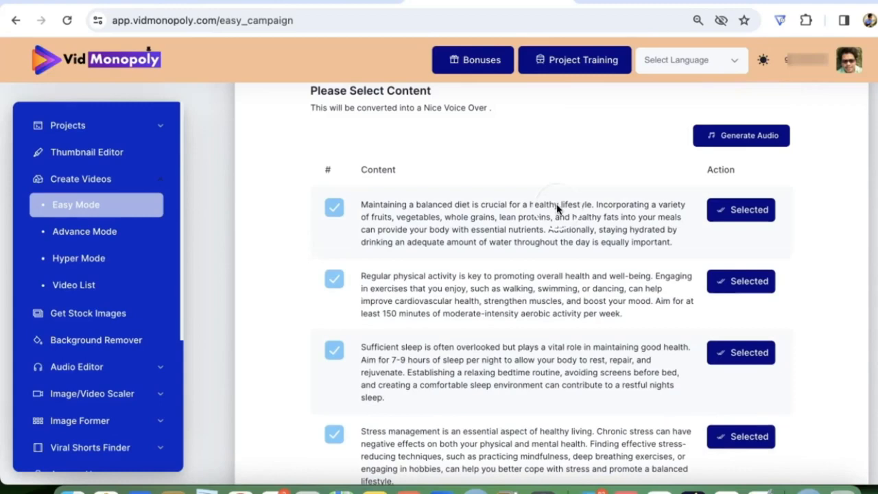
Step: Generate narration audio with a male Polly voice, then submit the paragraphs
left_click(741, 135)
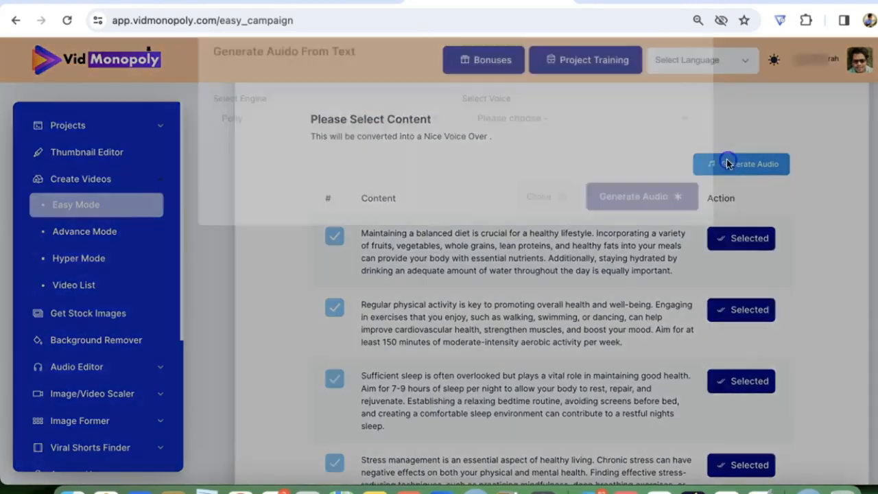
left_click(741, 164)
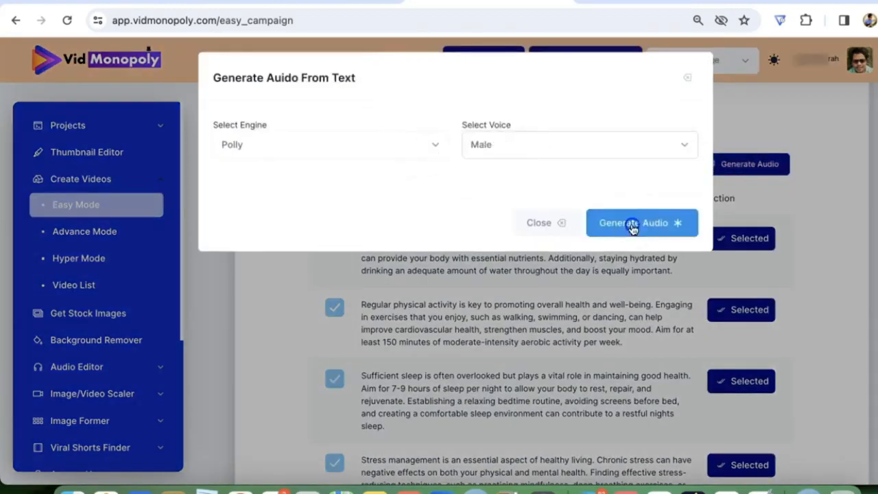
left_click(641, 222)
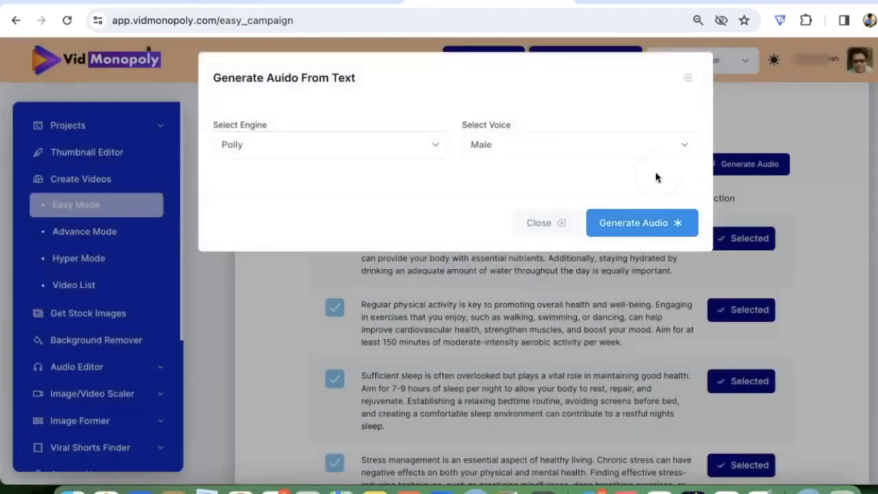
left_click(538, 222)
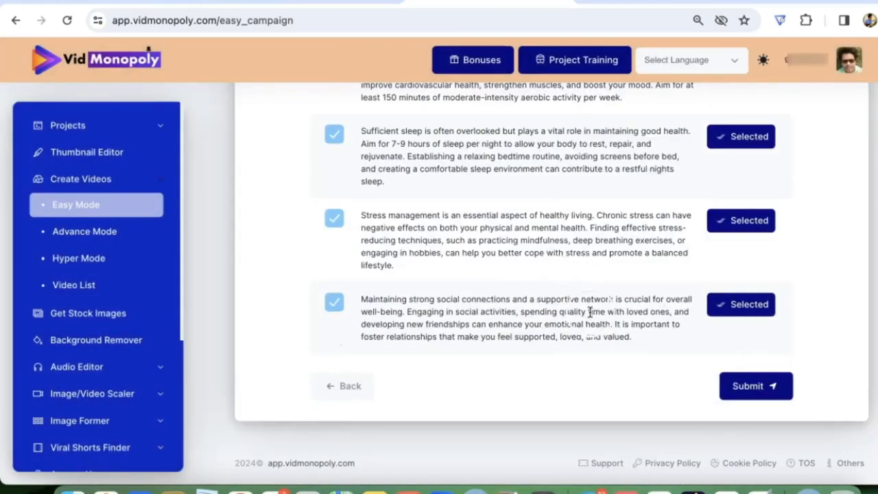
left_click(756, 385)
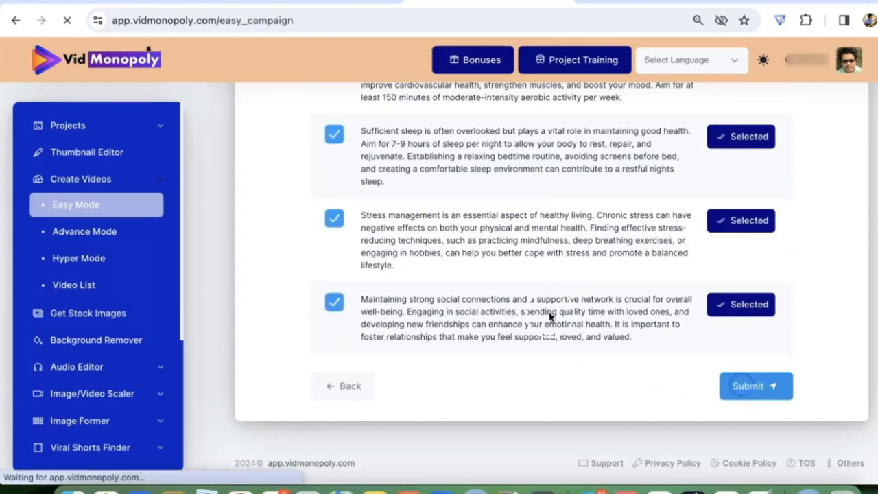
left_click(756, 385)
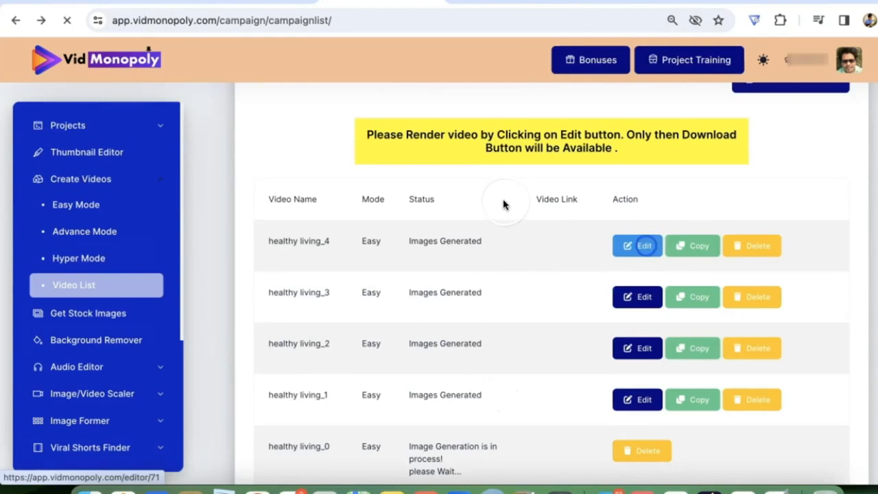
Step: Open healthy living_4 in the editor and add a 'Happy Living' text caption
left_click(636, 246)
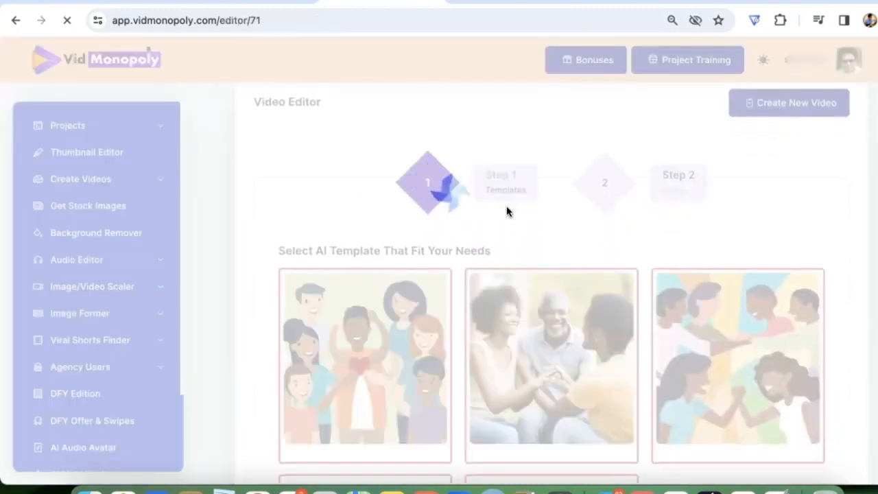
scroll("down", 3)
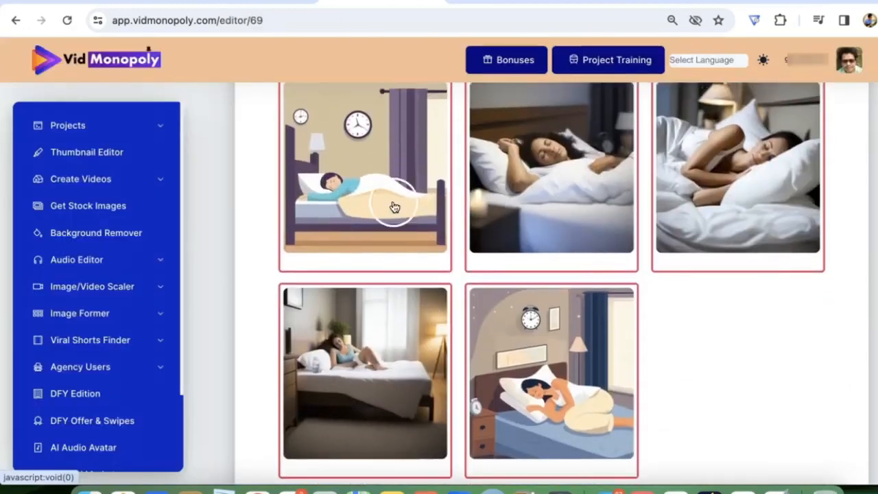
scroll("down", 3)
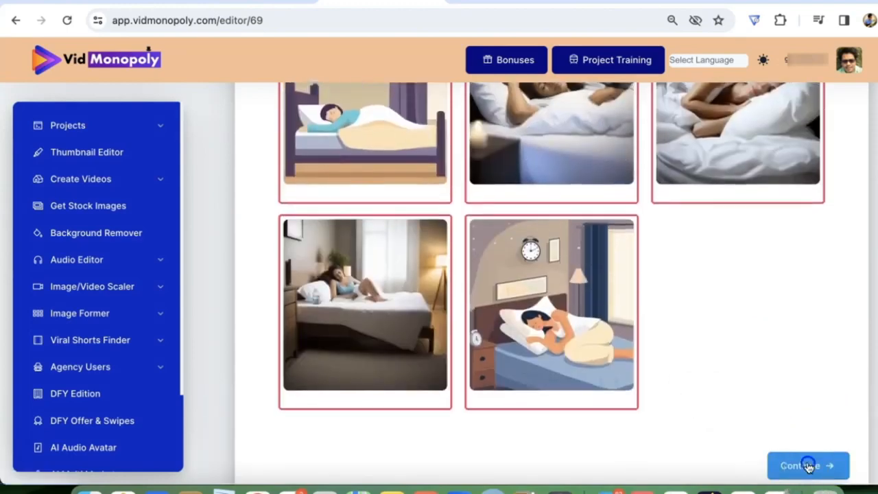
left_click(808, 465)
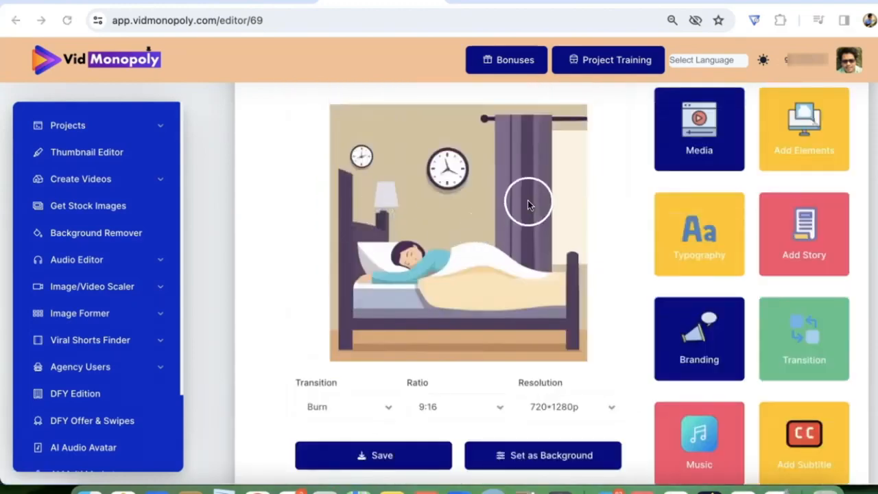
scroll("down", 3)
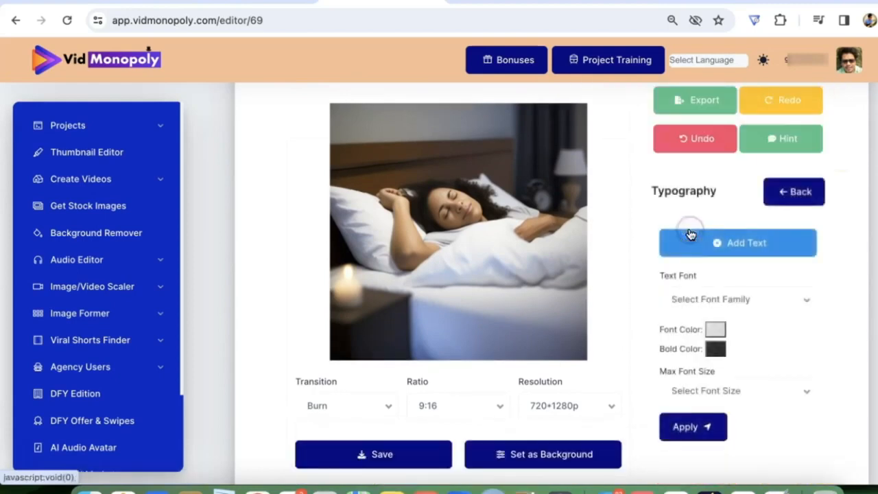
left_click(737, 242)
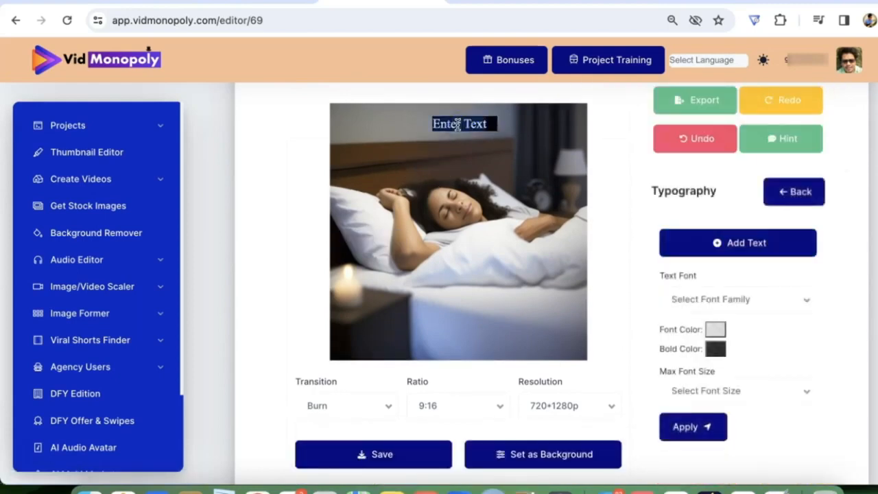
type("Happy Living")
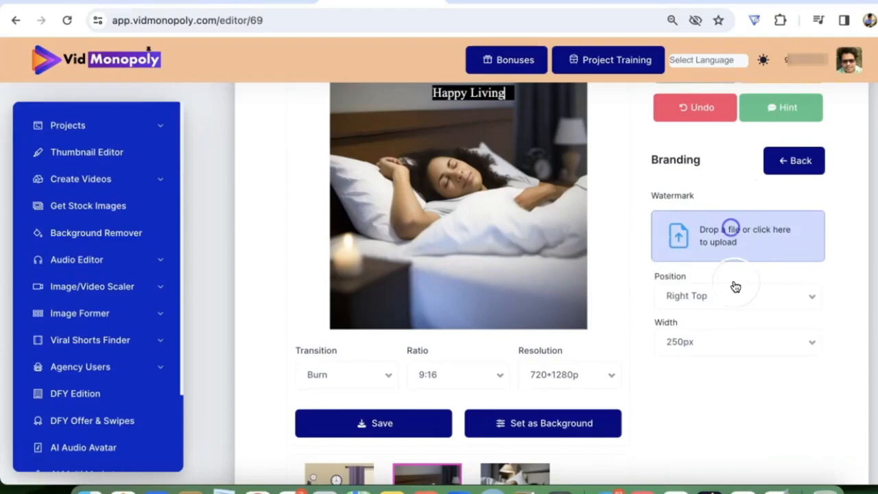
left_click(737, 236)
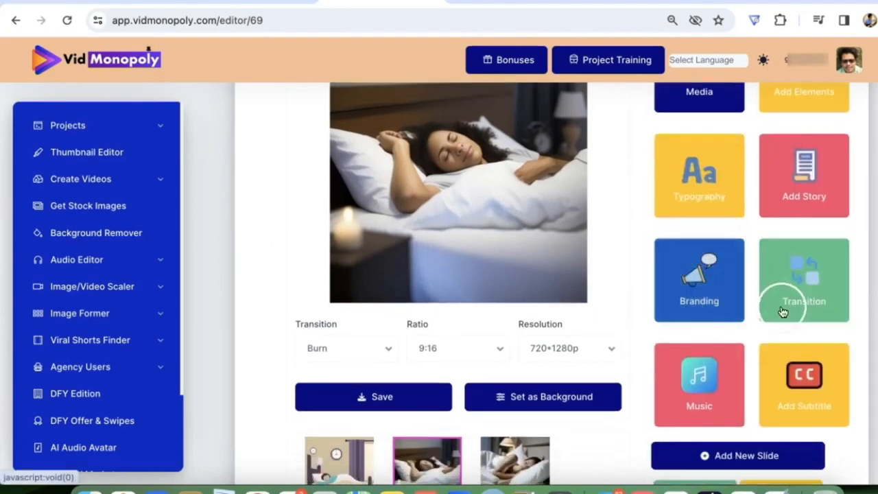
Step: Generate subtitles for the video and dismiss the success message
left_click(803, 384)
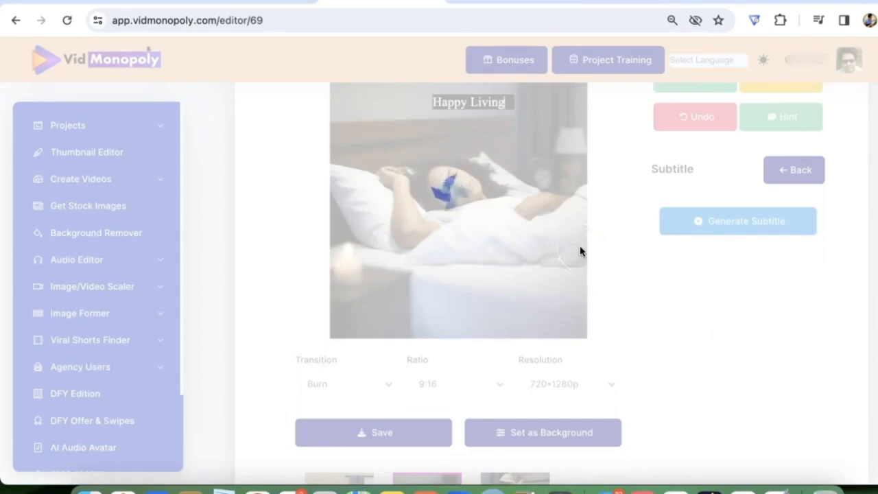
left_click(737, 221)
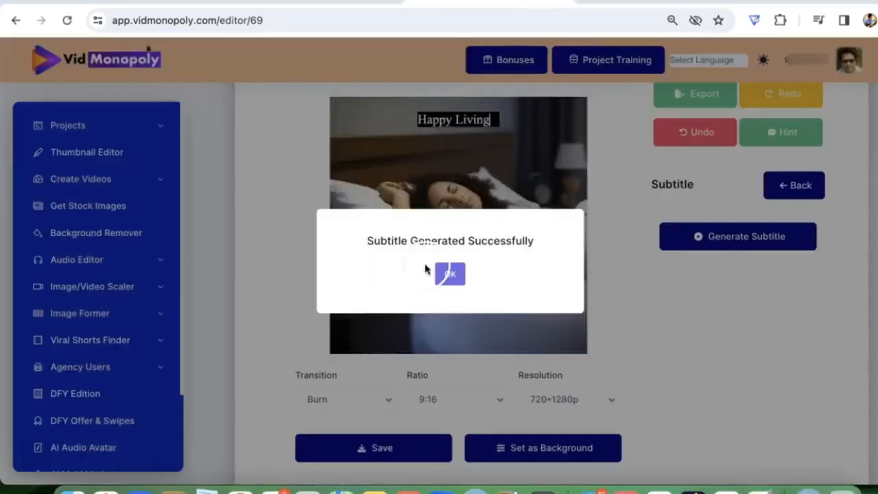
left_click(450, 273)
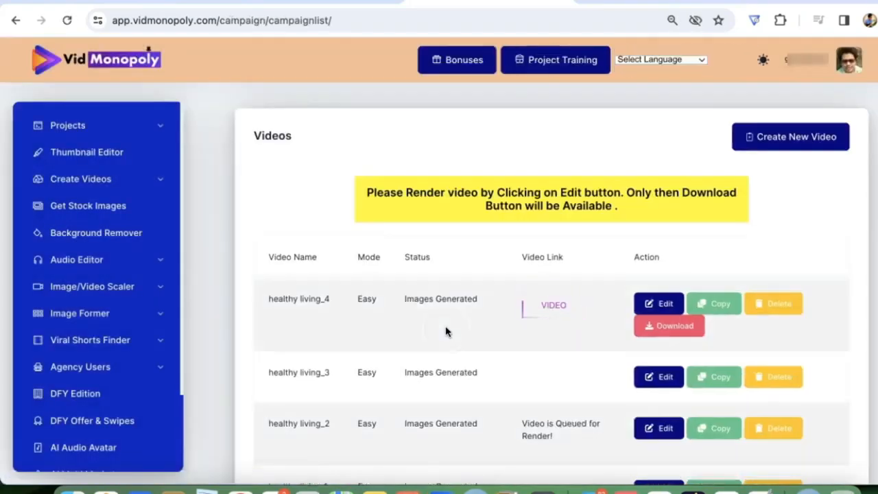
Step: Submit healthy living_4 from the Video List for rendering and confirm the success dialog
left_click(81, 179)
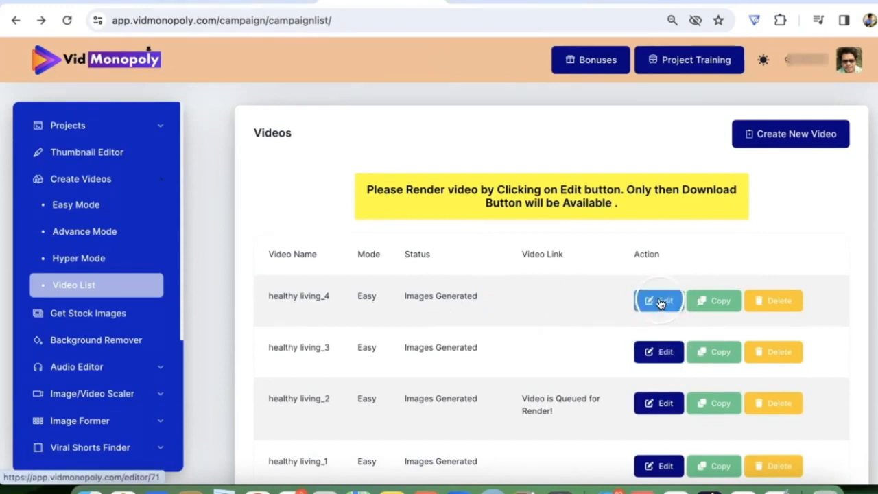
left_click(659, 301)
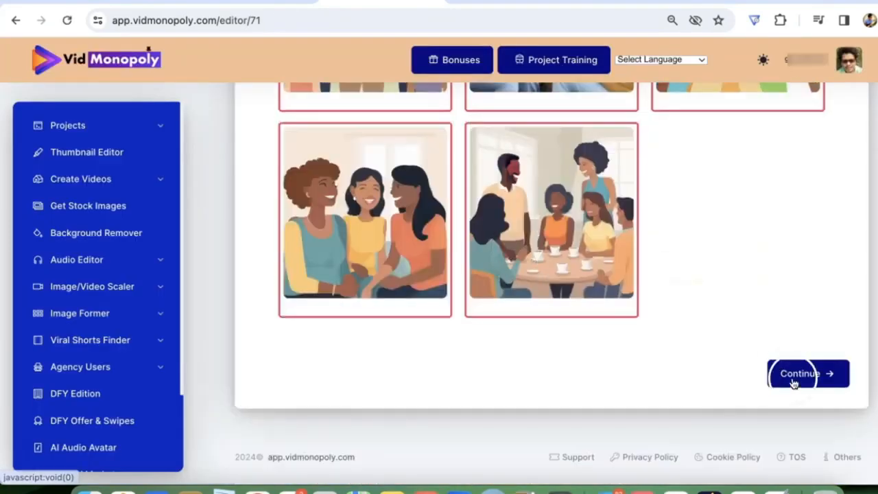
left_click(799, 373)
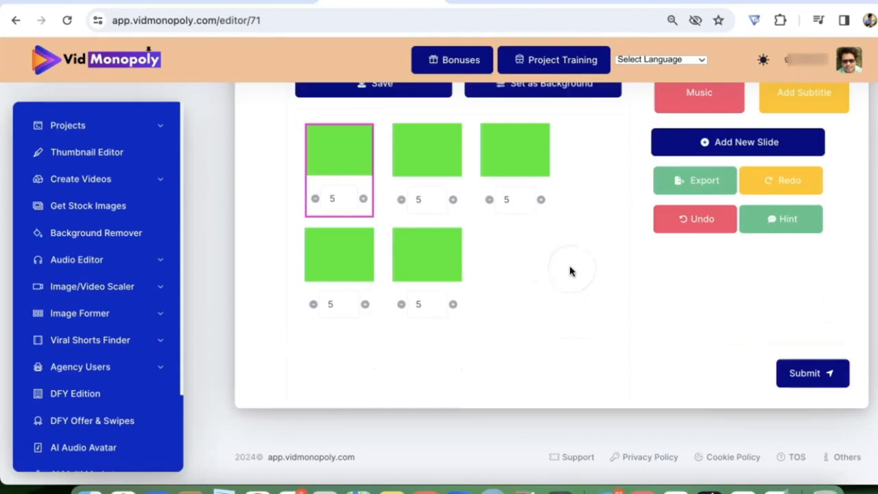
left_click(813, 372)
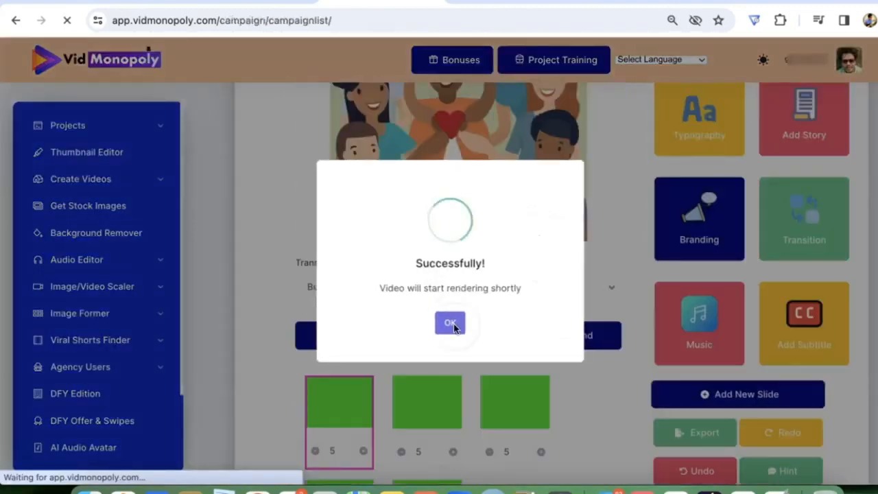
left_click(450, 323)
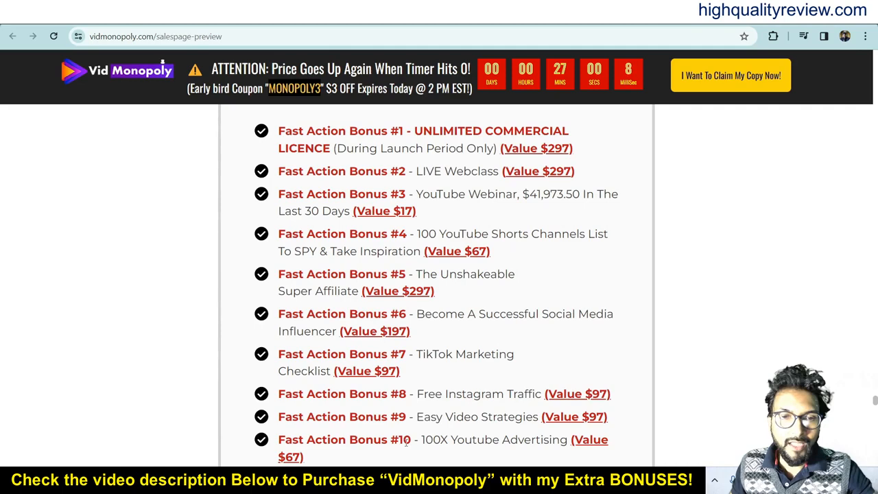
mouse_move(401, 163)
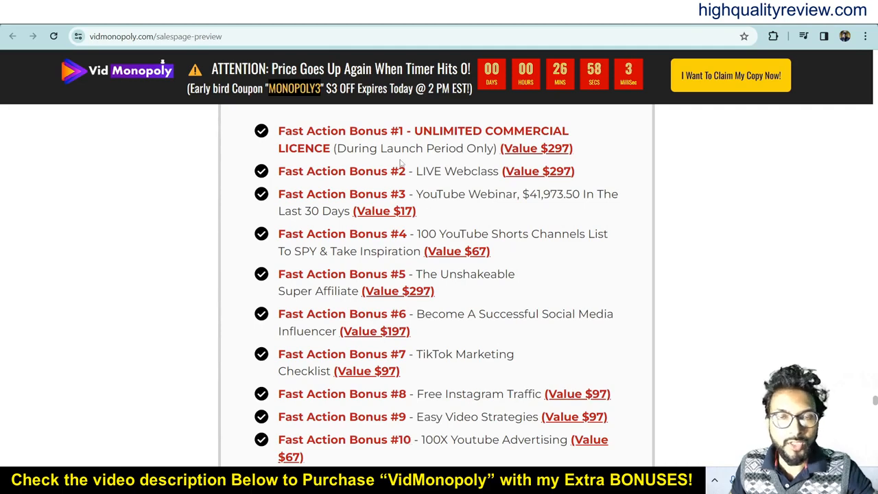
Step: Scroll past the Fast Action Bonus list to the 30-day money back guarantee section
scroll("down", 3)
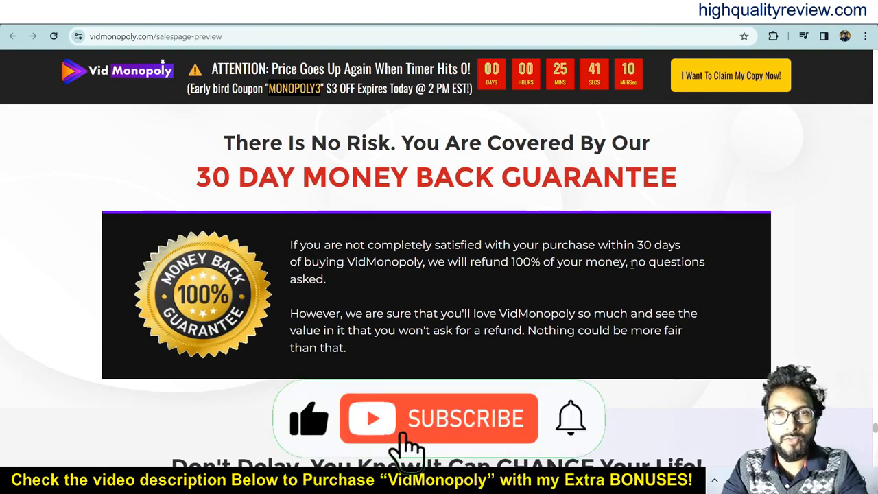
left_click(439, 417)
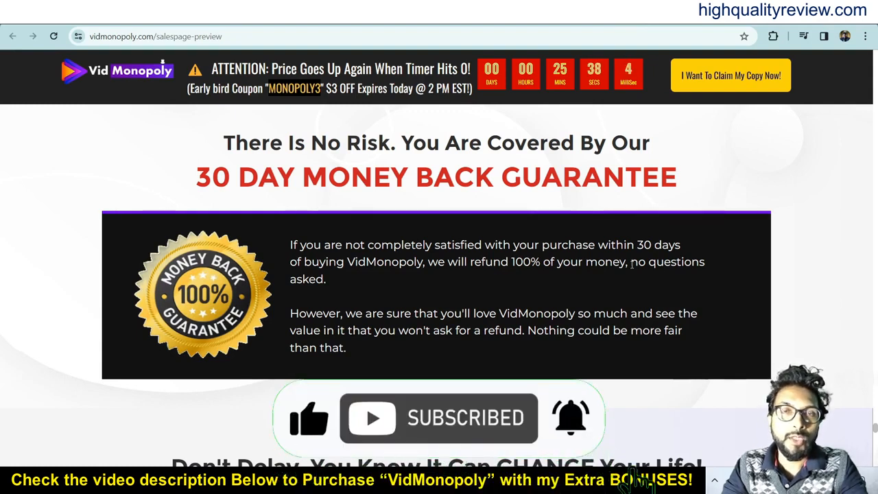